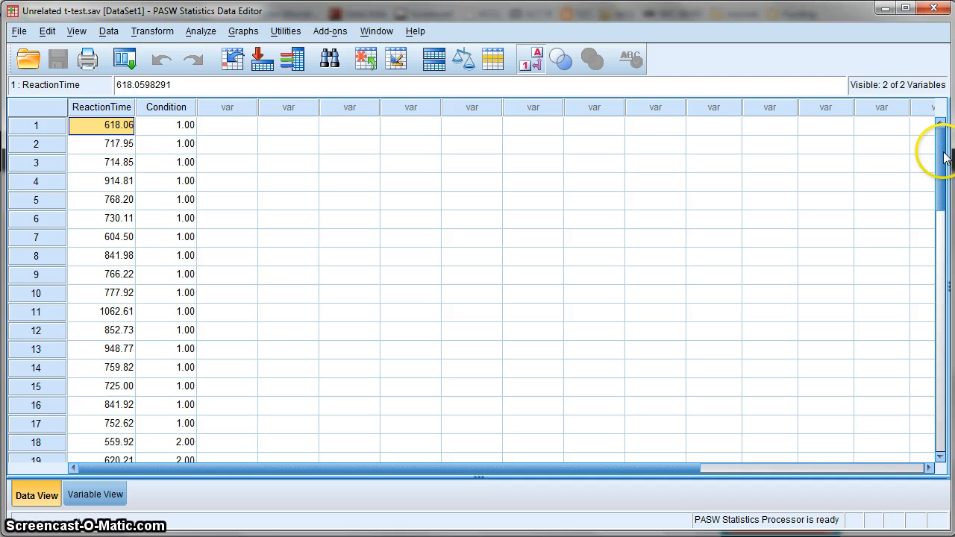
Step: Look over the data, then start Analyze > Compare Means > Independent-Samples T Test
scroll("down", 3)
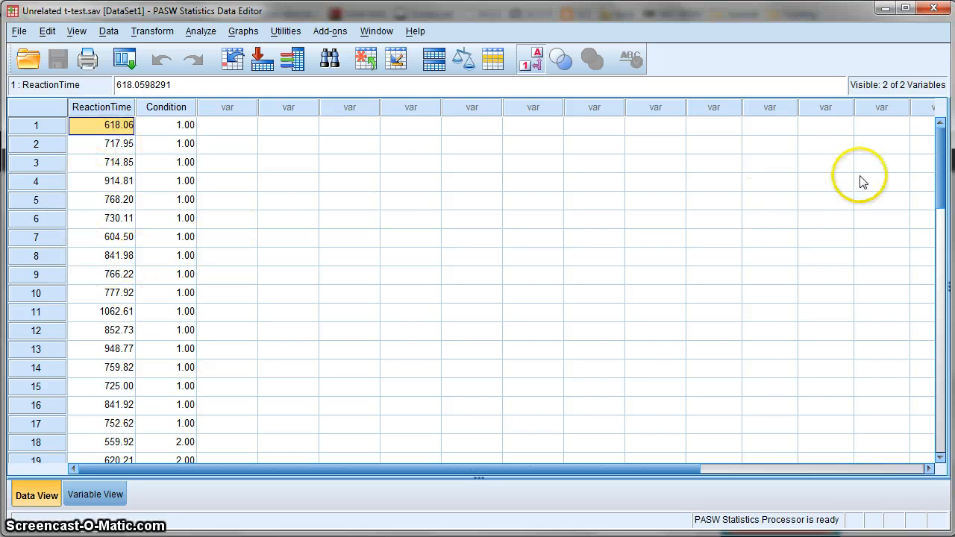
mouse_move(934, 156)
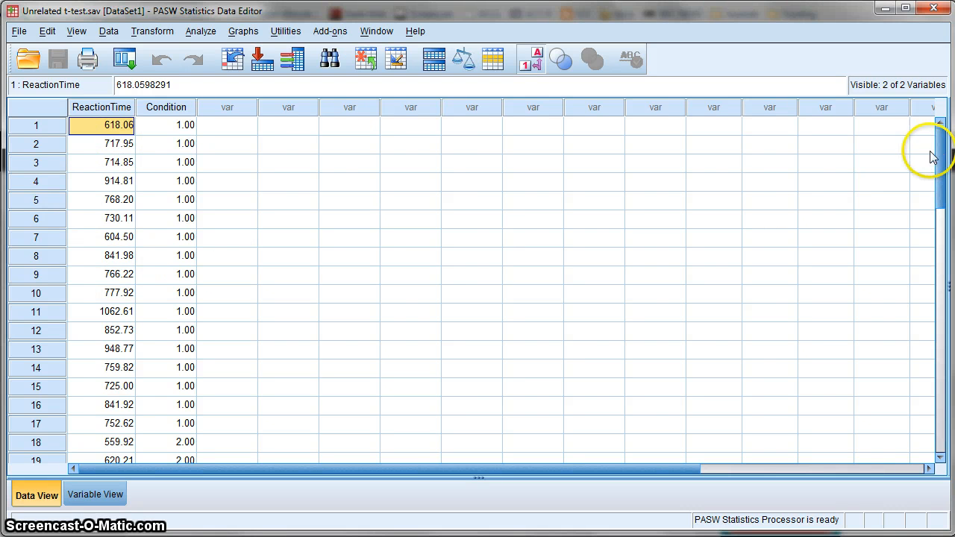
left_click_drag(101, 125, 102, 274)
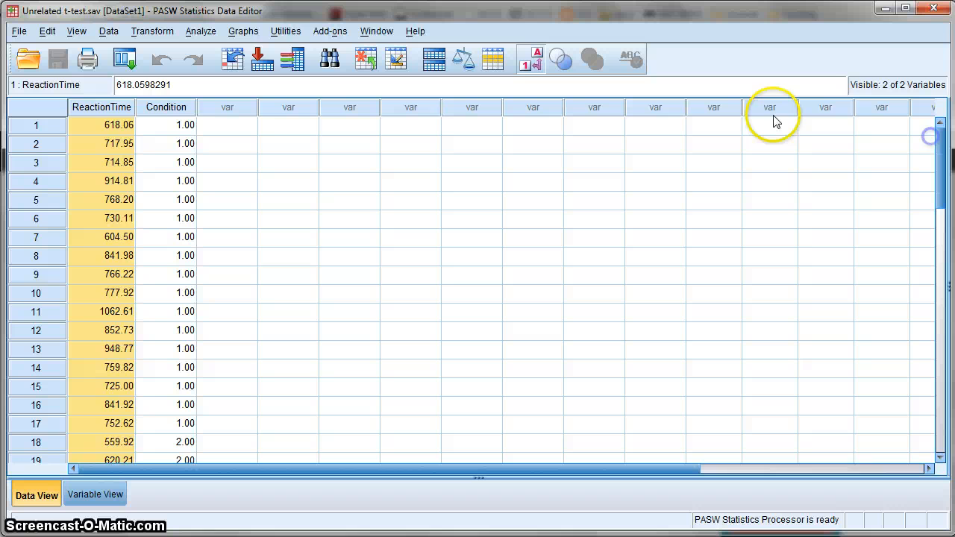
left_click(166, 124)
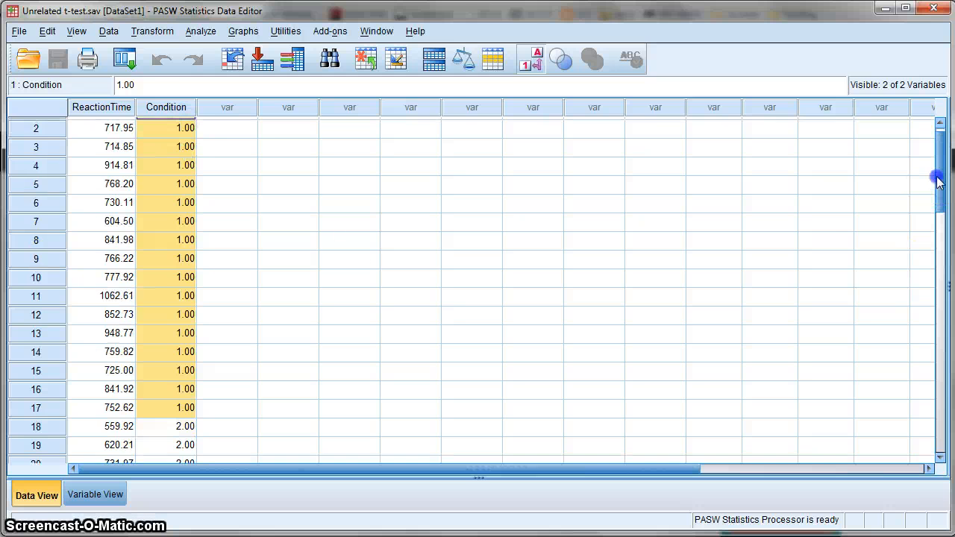
scroll("down", 3)
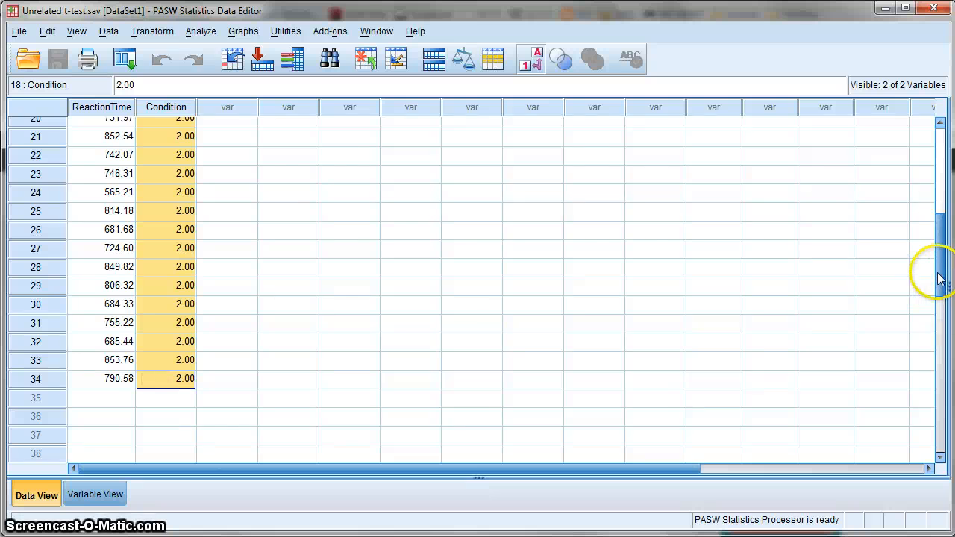
scroll("up", 3)
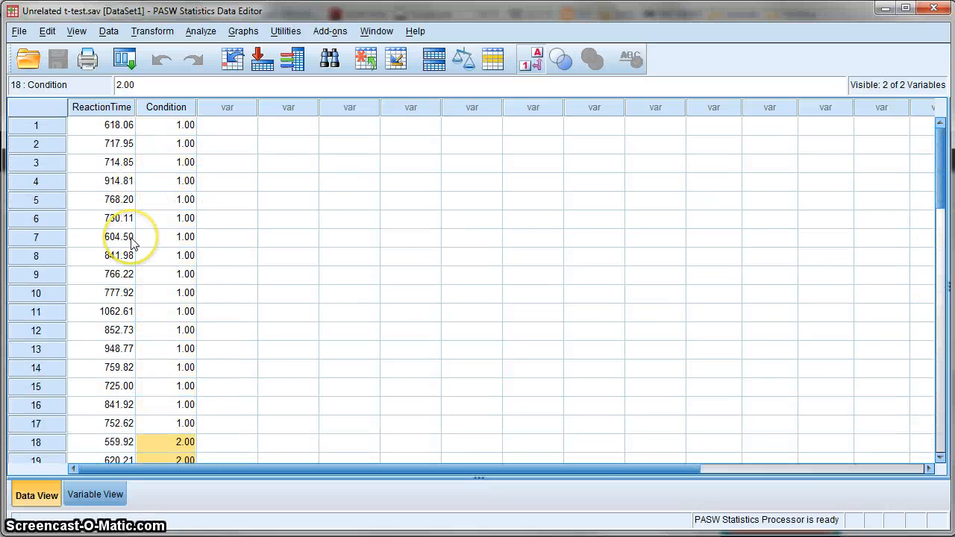
mouse_move(149, 250)
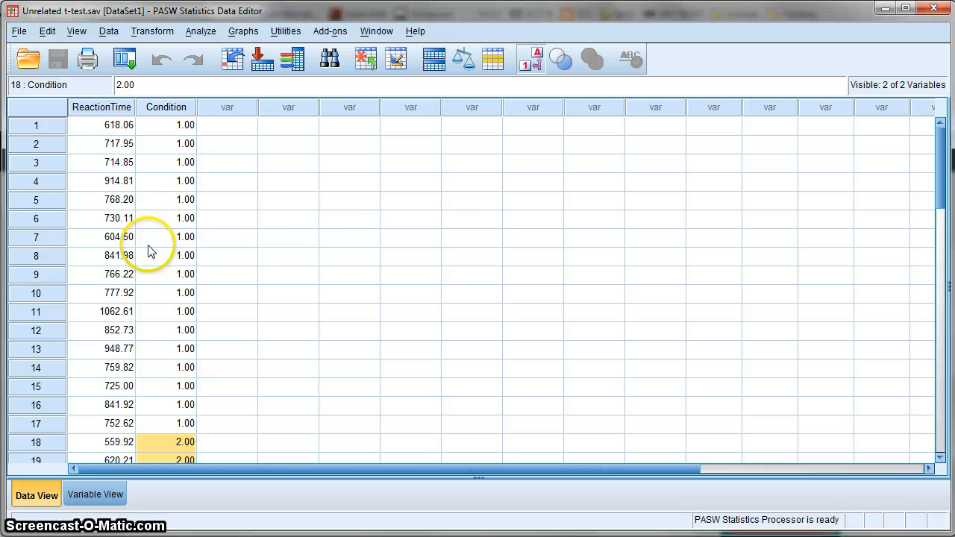
mouse_move(941, 192)
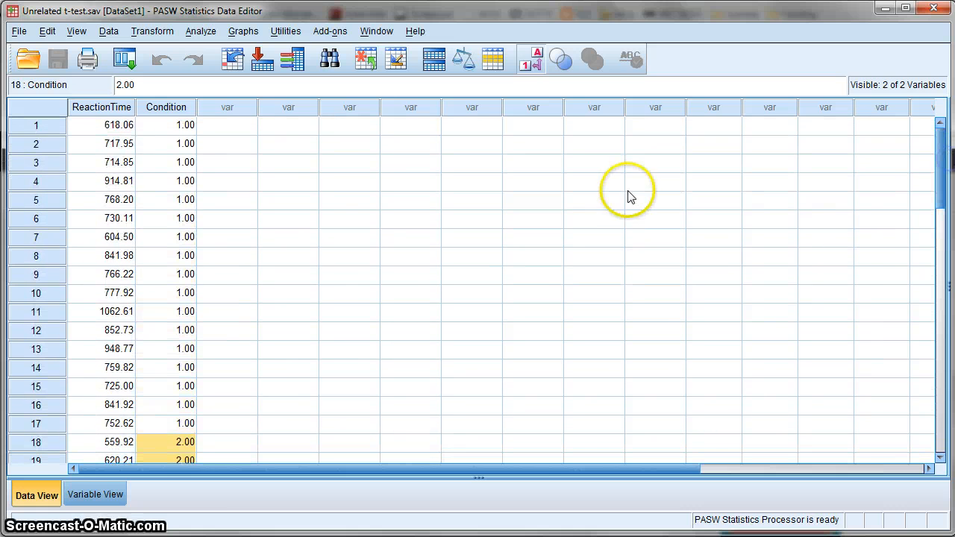
mouse_move(345, 86)
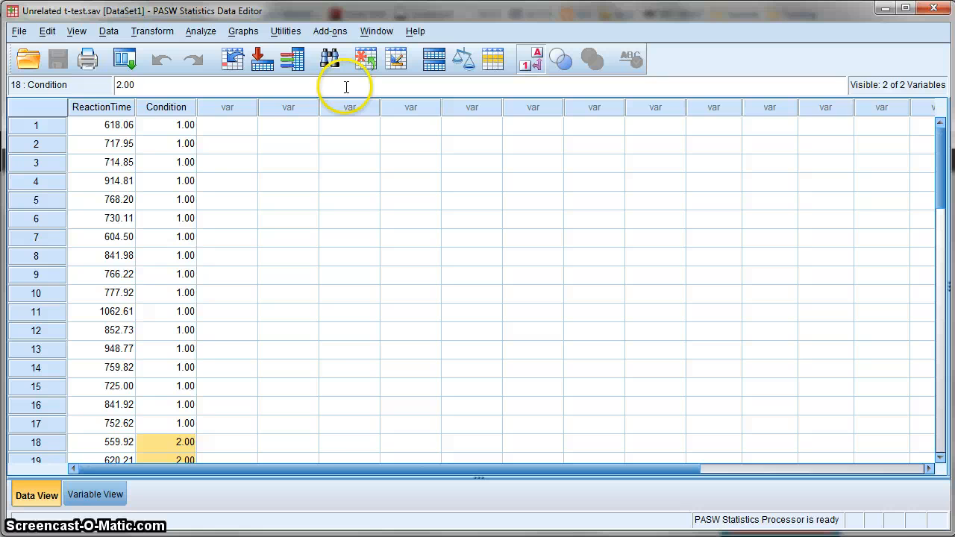
left_click(201, 32)
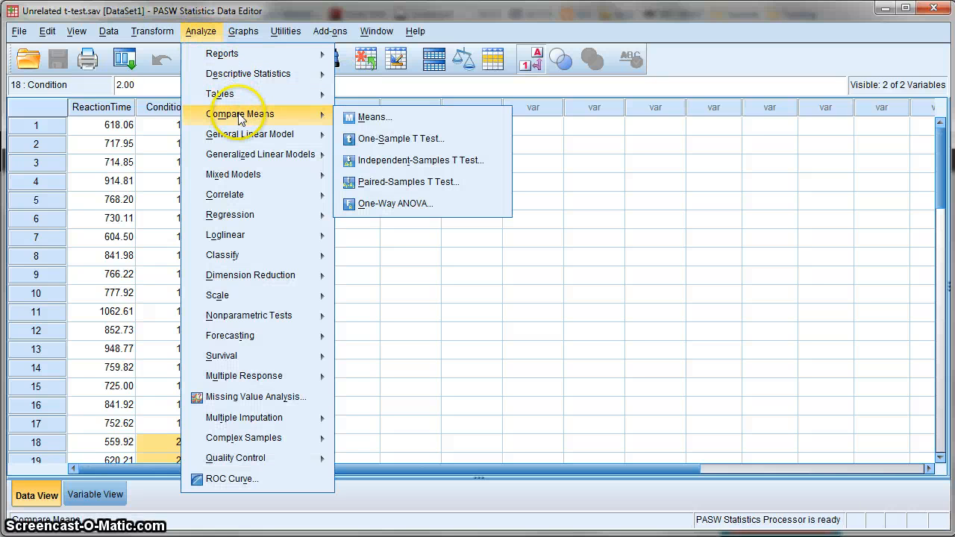
mouse_move(421, 160)
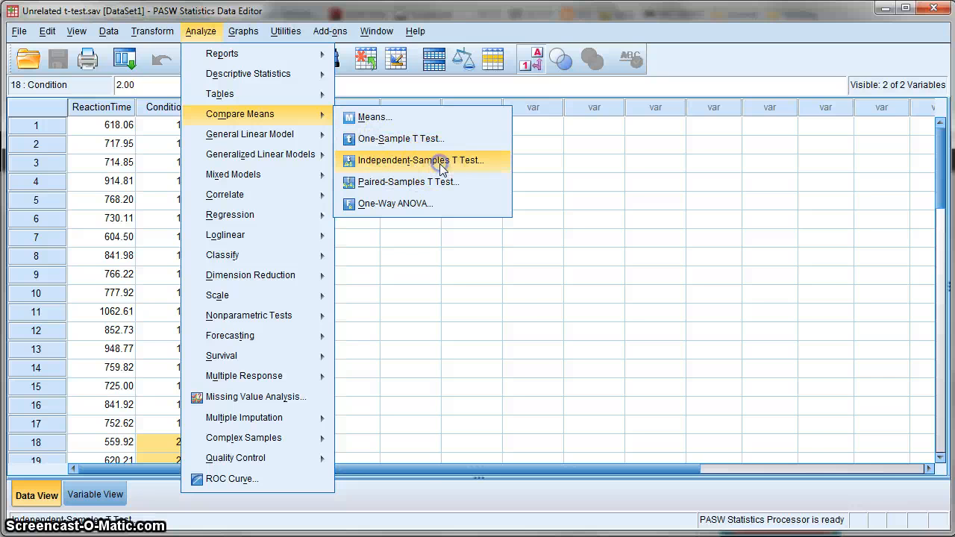
left_click(422, 159)
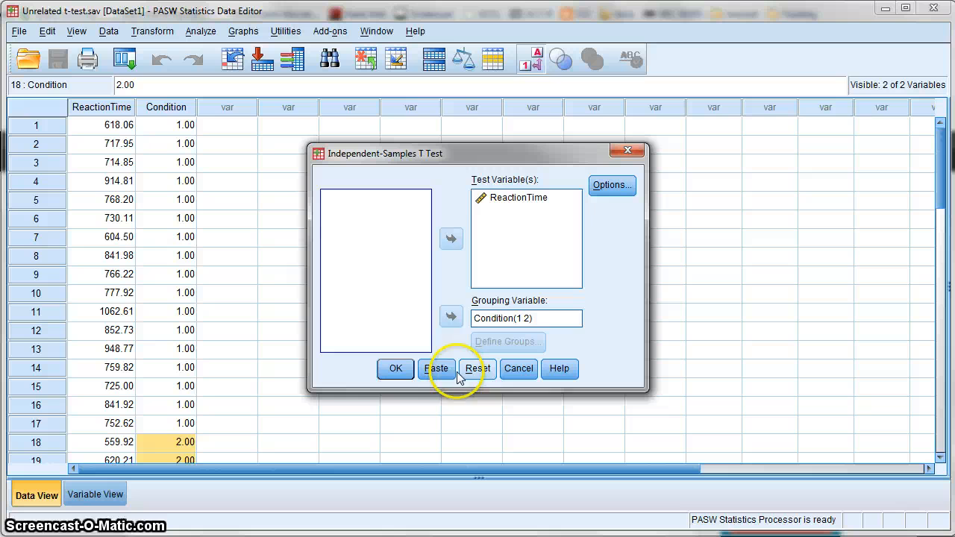
Step: Reset the dialog, then set ReactionTime as test variable and Condition as grouping variable
left_click(477, 369)
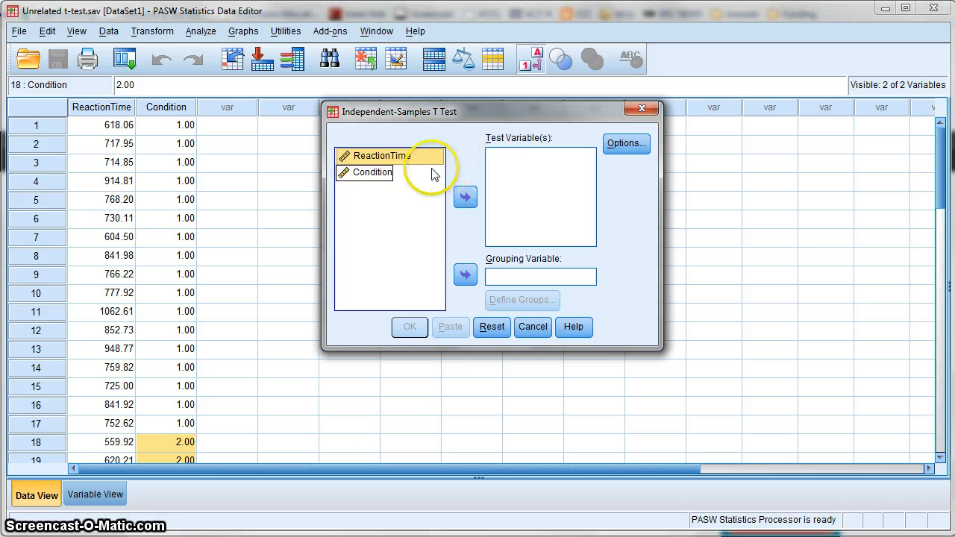
left_click(465, 197)
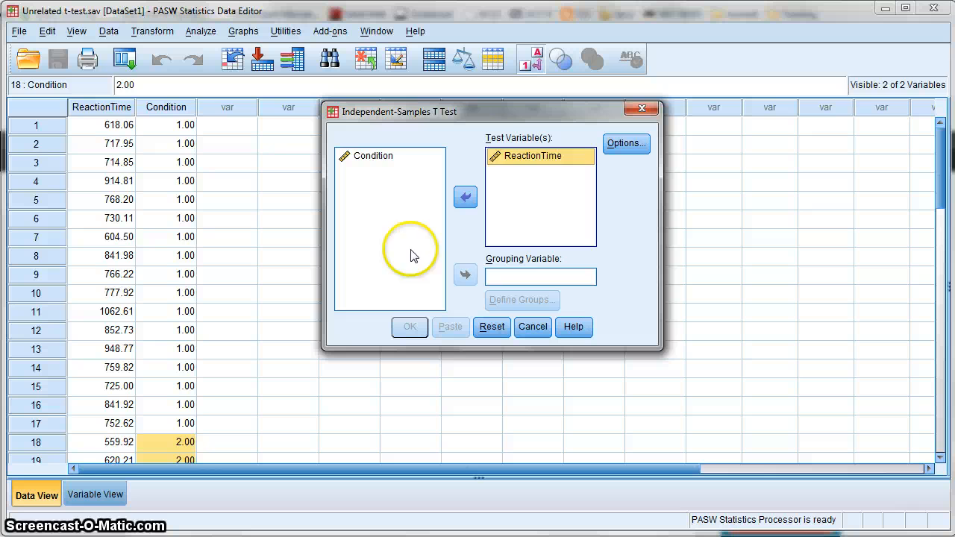
left_click(465, 274)
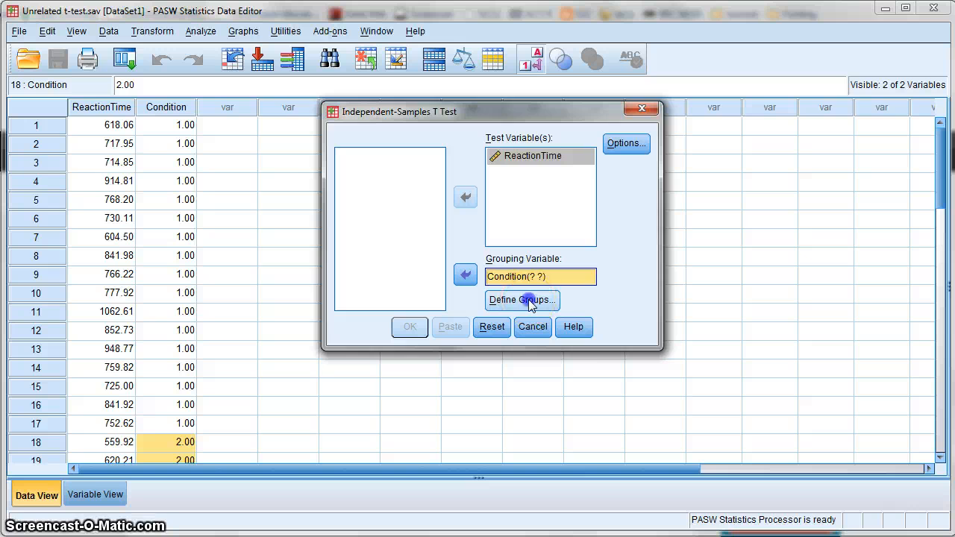
left_click(521, 300)
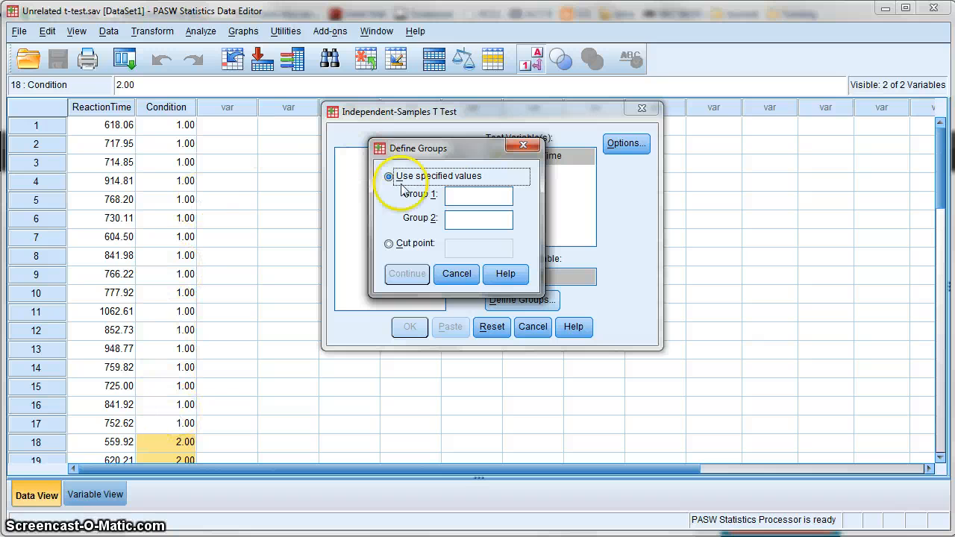
Step: Enter group codes 1 and 2 for Condition and confirm
type("1")
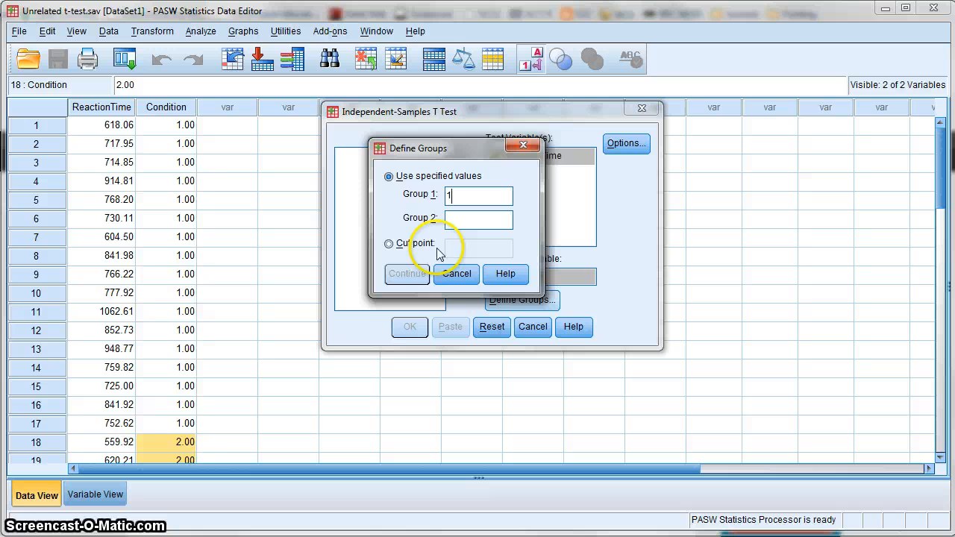
left_click(478, 219)
type("2")
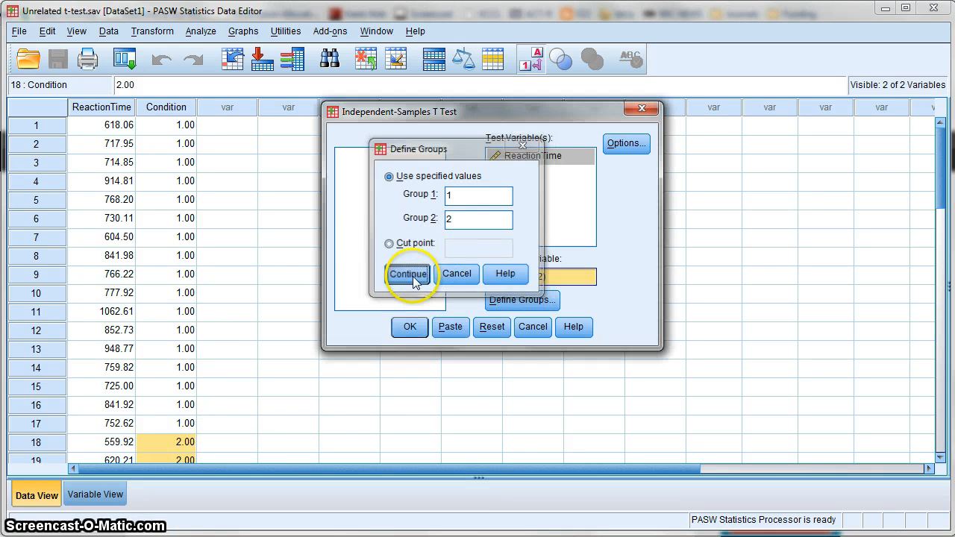
left_click(408, 273)
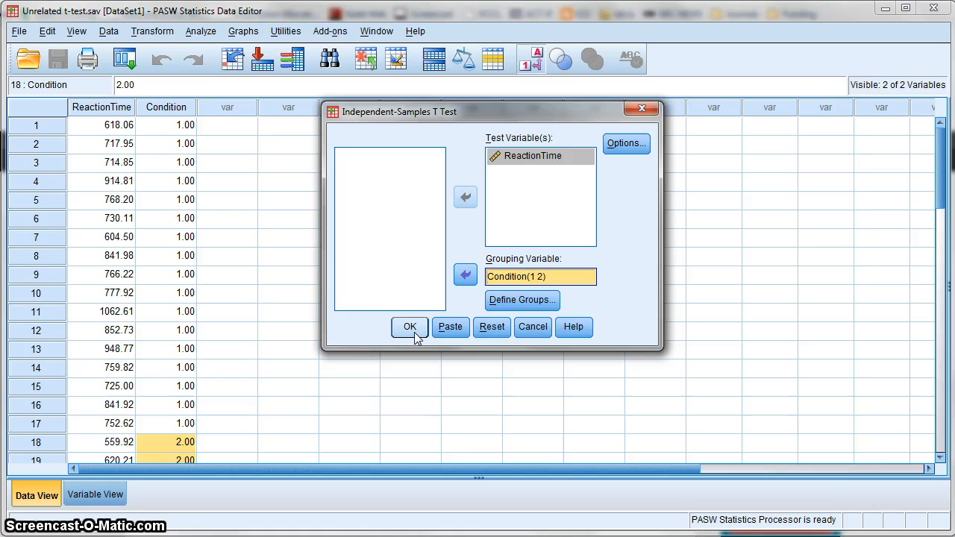
Step: Run the t-test and scroll through the Group Statistics and Independent Samples Test tables
left_click(409, 327)
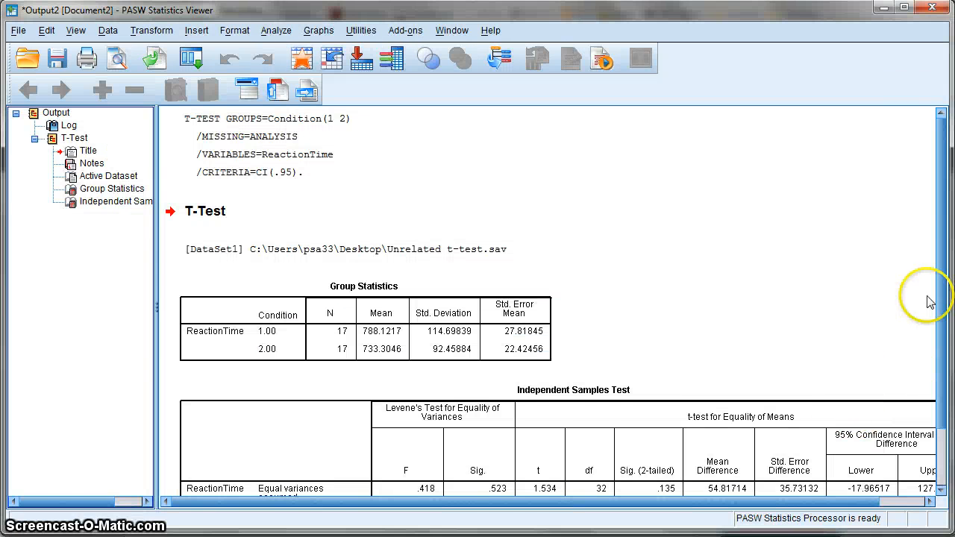
mouse_move(944, 261)
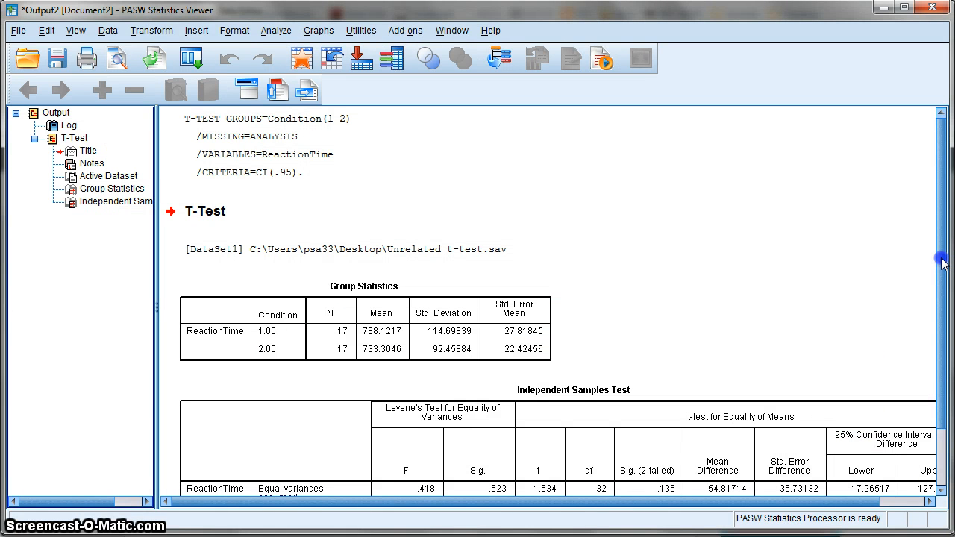
scroll("down", 3)
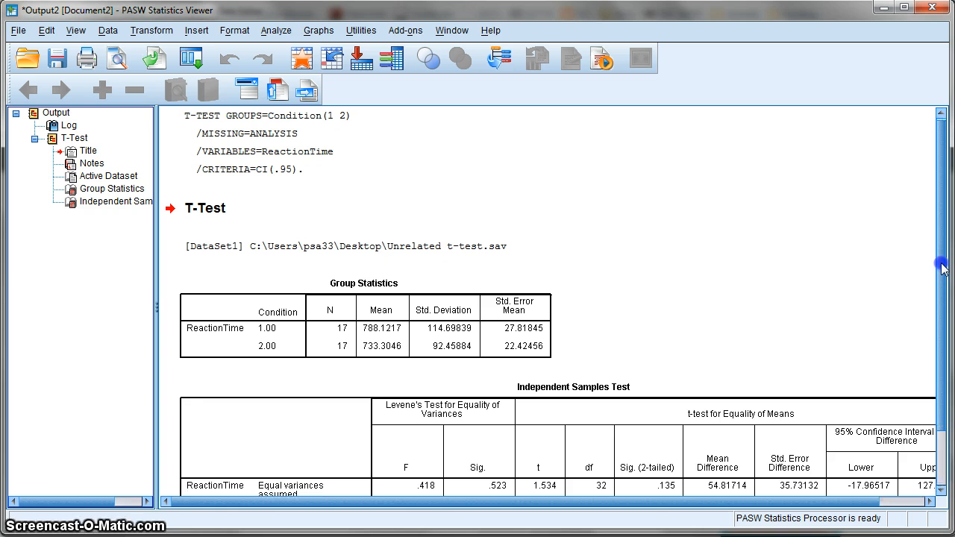
scroll("down", 3)
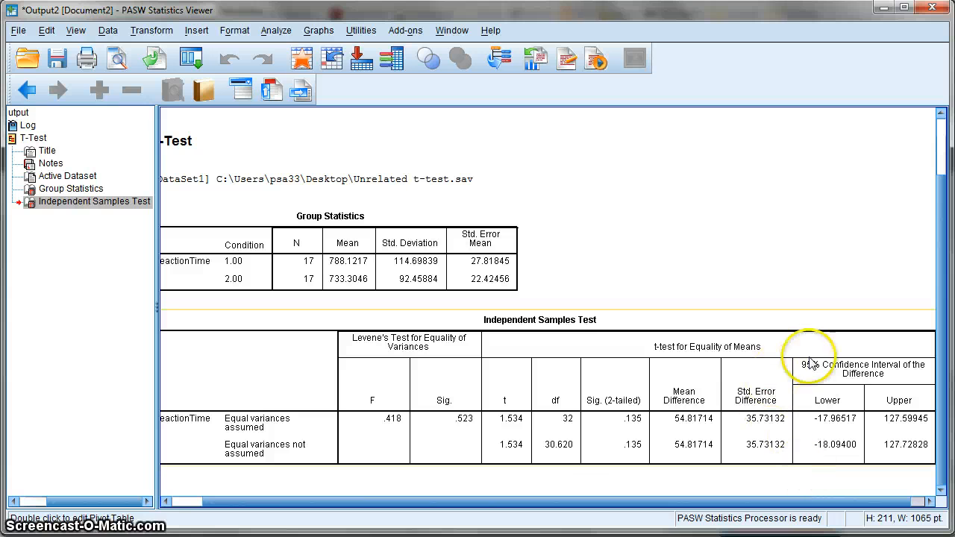
mouse_move(510, 428)
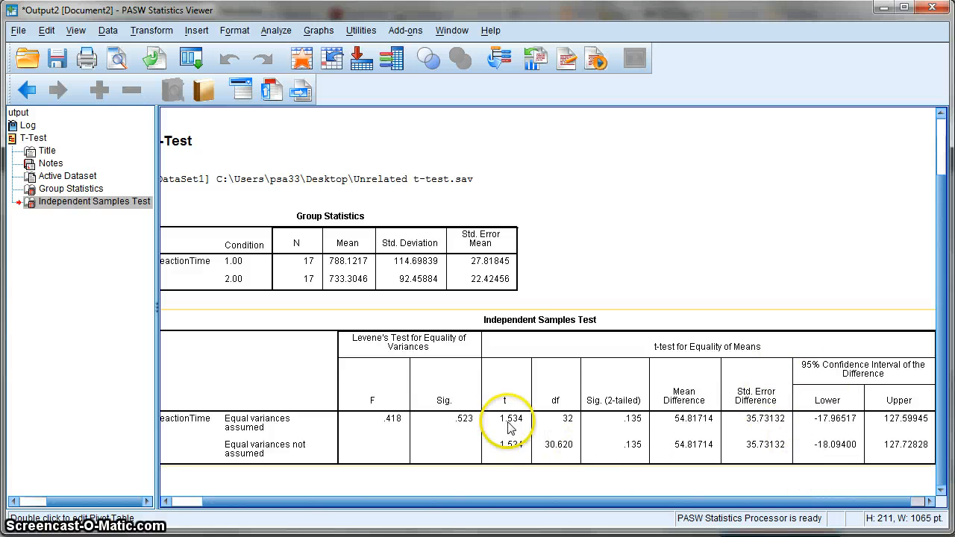
mouse_move(512, 430)
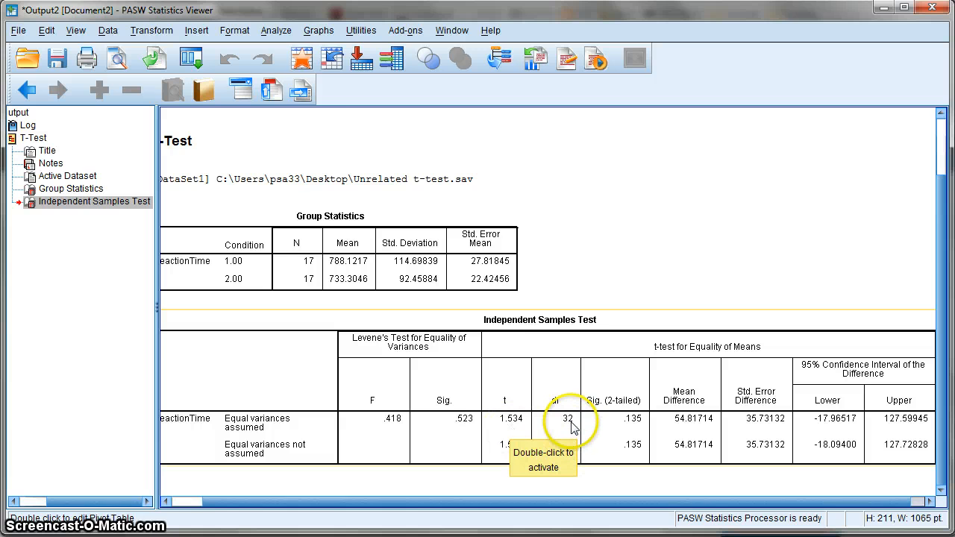
mouse_move(636, 431)
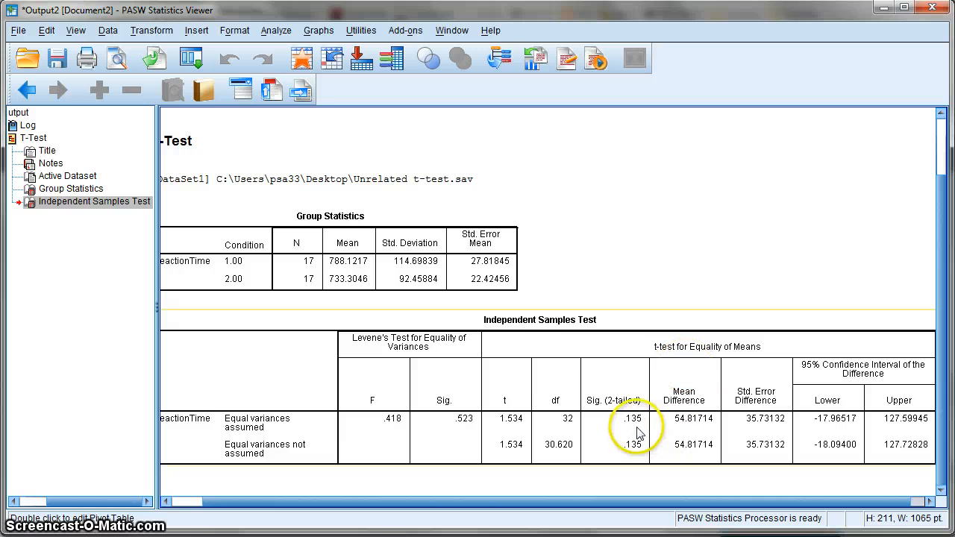
mouse_move(635, 429)
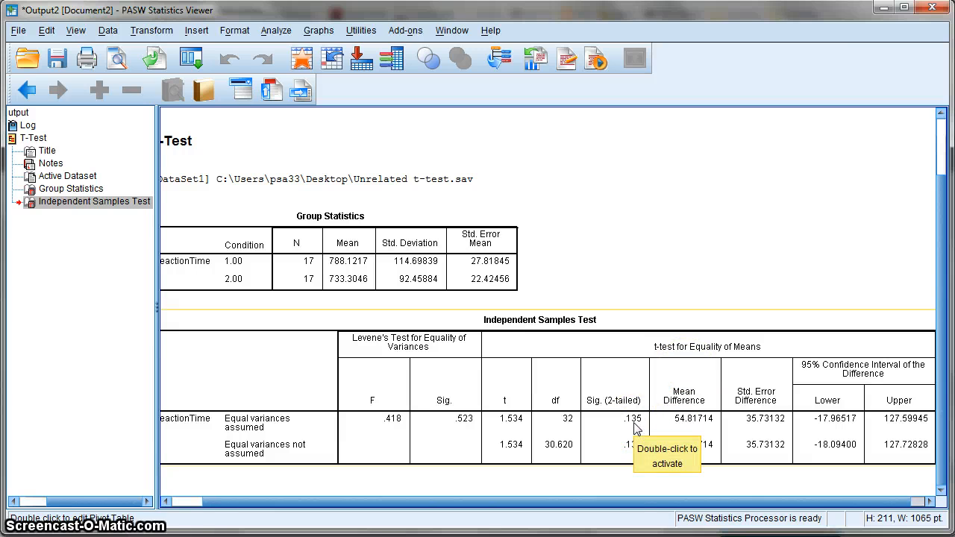